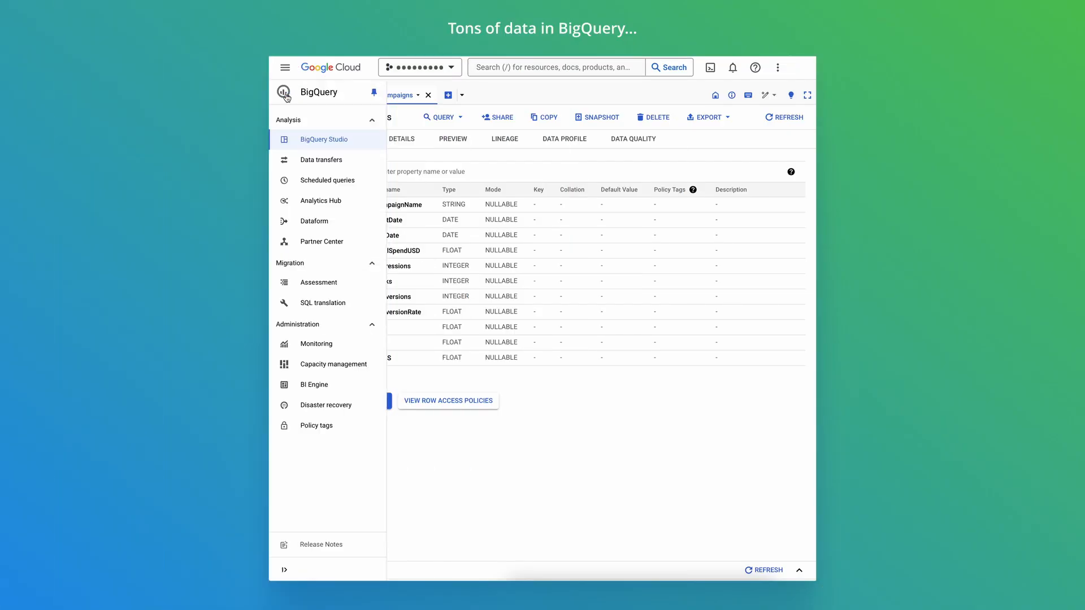
Step: Write the Campaigns query SQL with ORDER BY and StartDate alias, reviewing the add-on pages
click(283, 91)
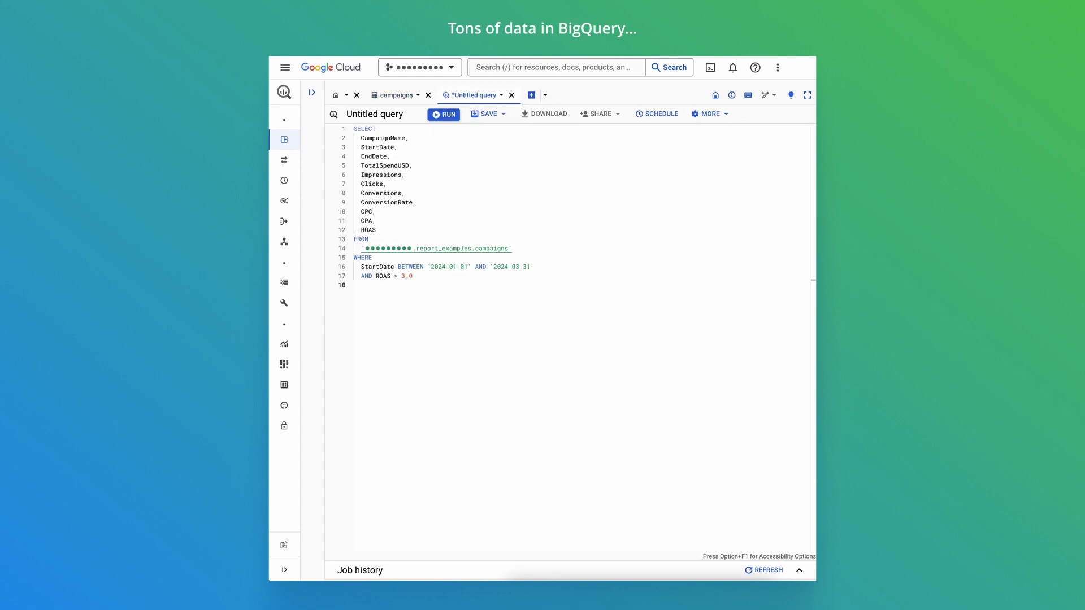
text(ORDER BY)
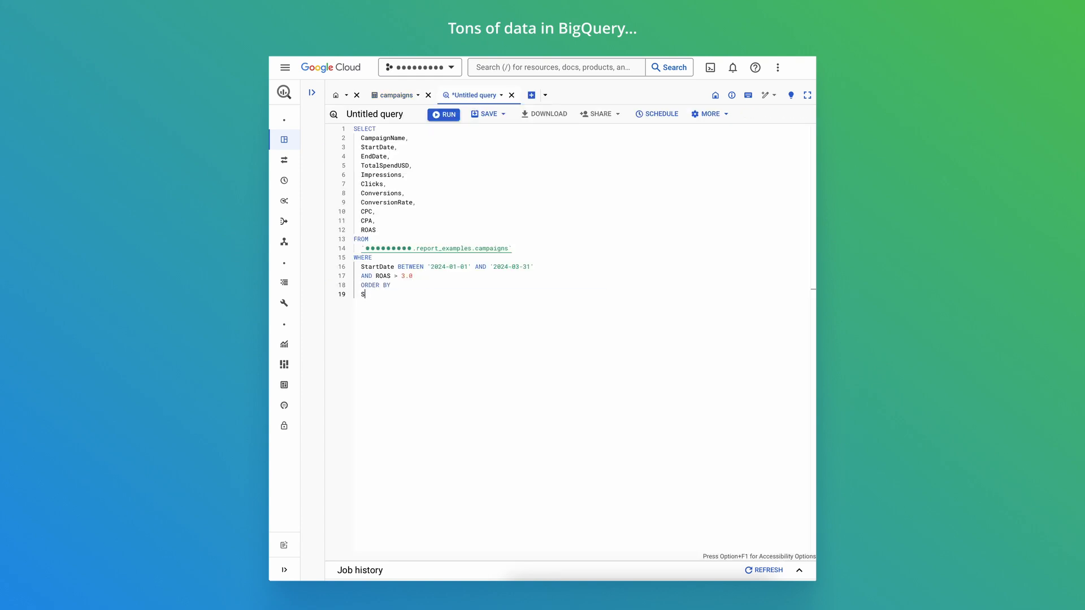
text(tartDate AS)
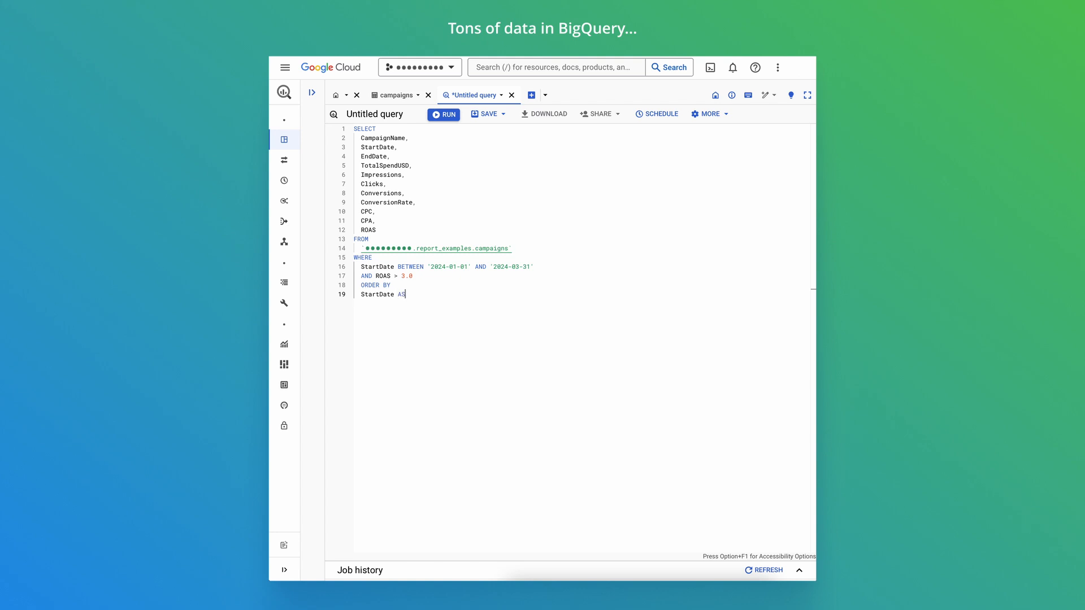
click(394, 95)
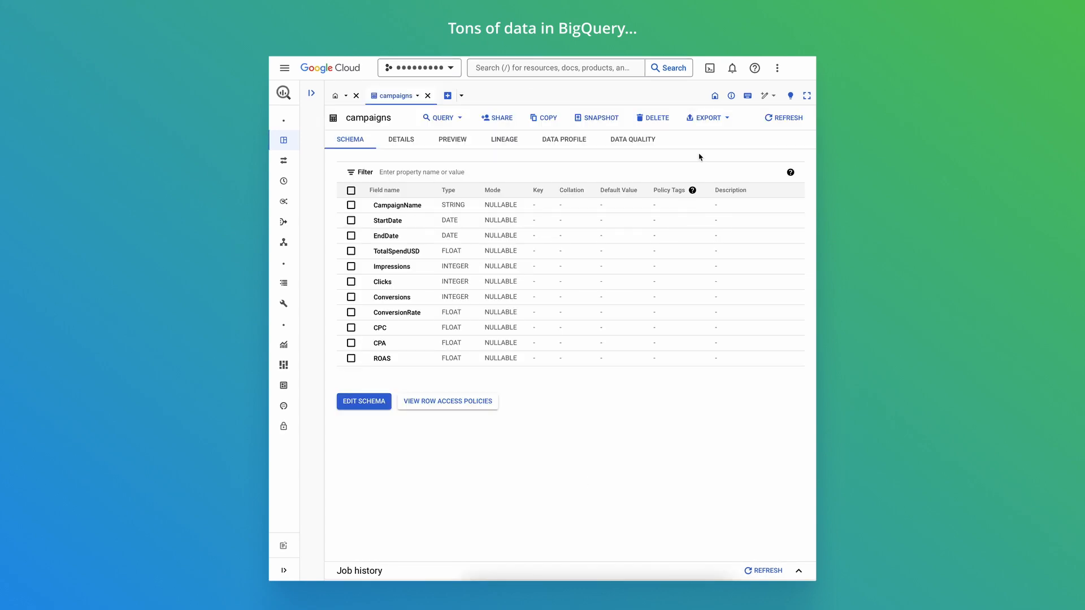
click(705, 117)
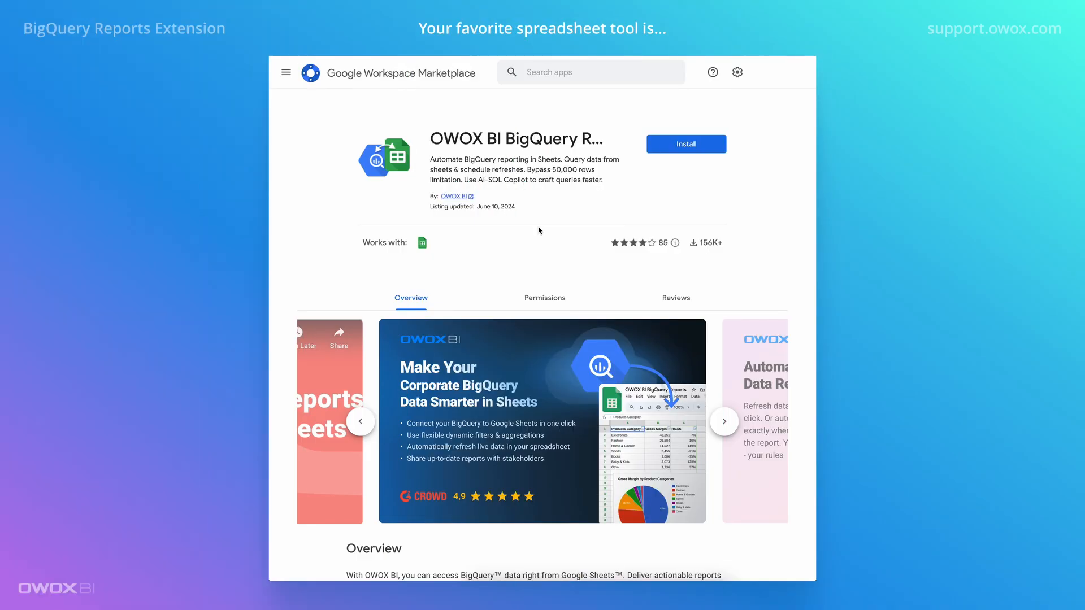
mouse_move(512, 137)
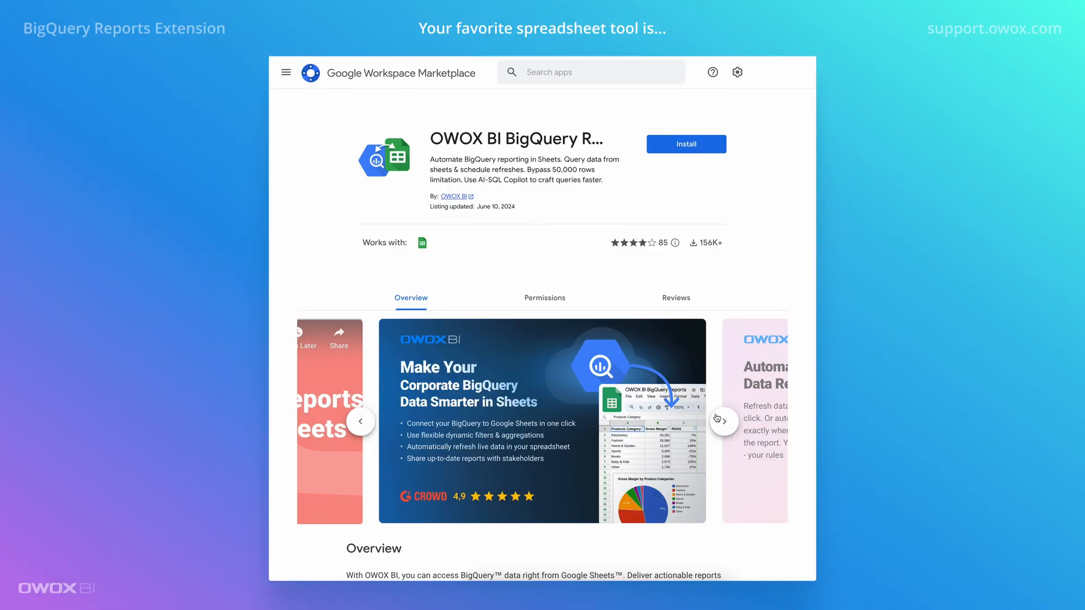
click(723, 422)
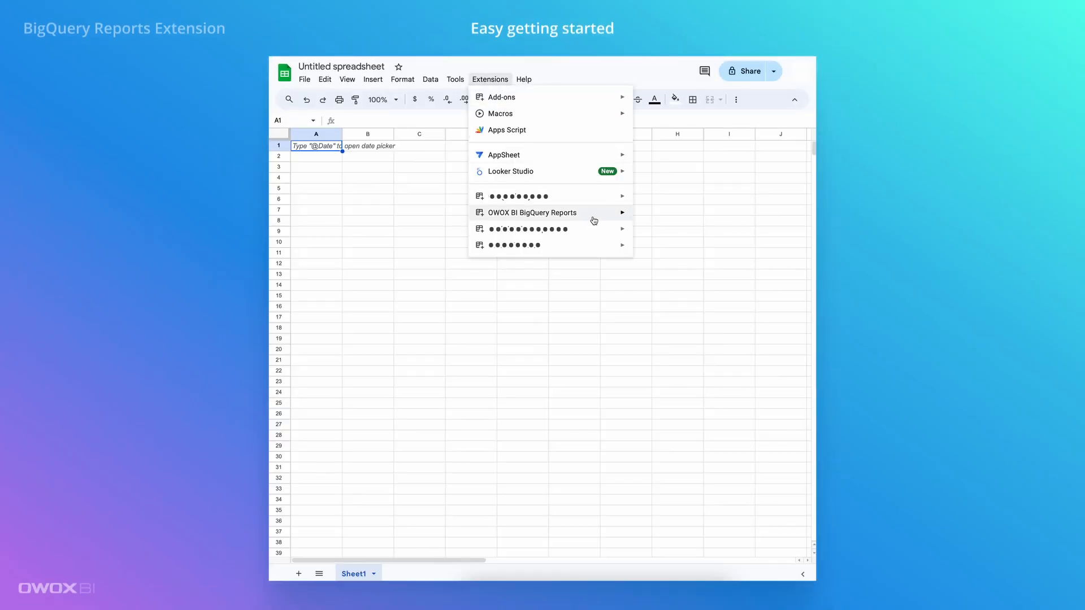
Step: Start a new OWOX BI report via Add & Run and begin adding a new query
click(532, 213)
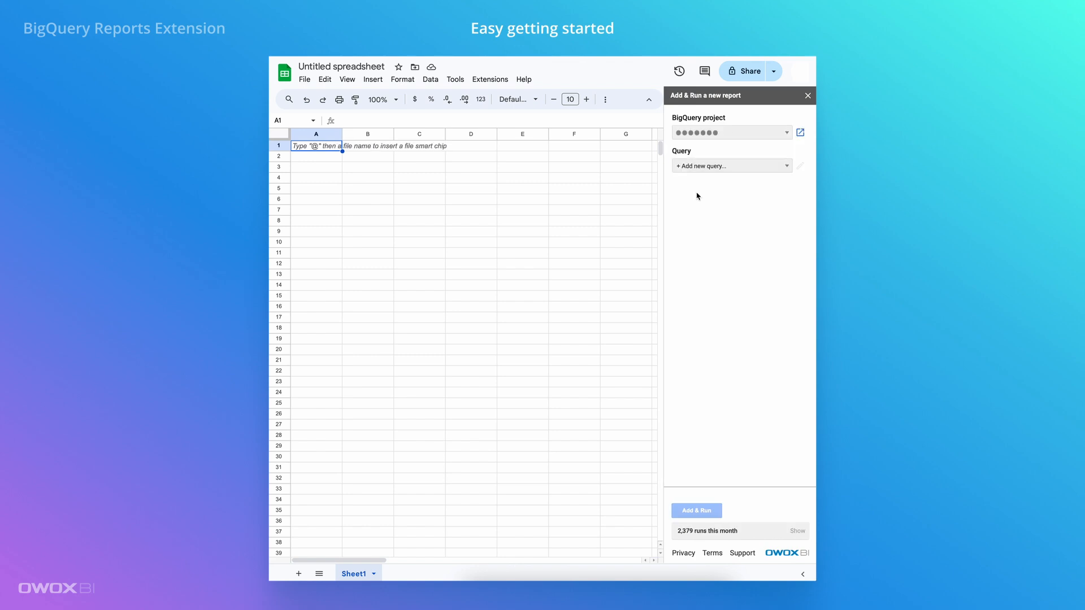
click(730, 165)
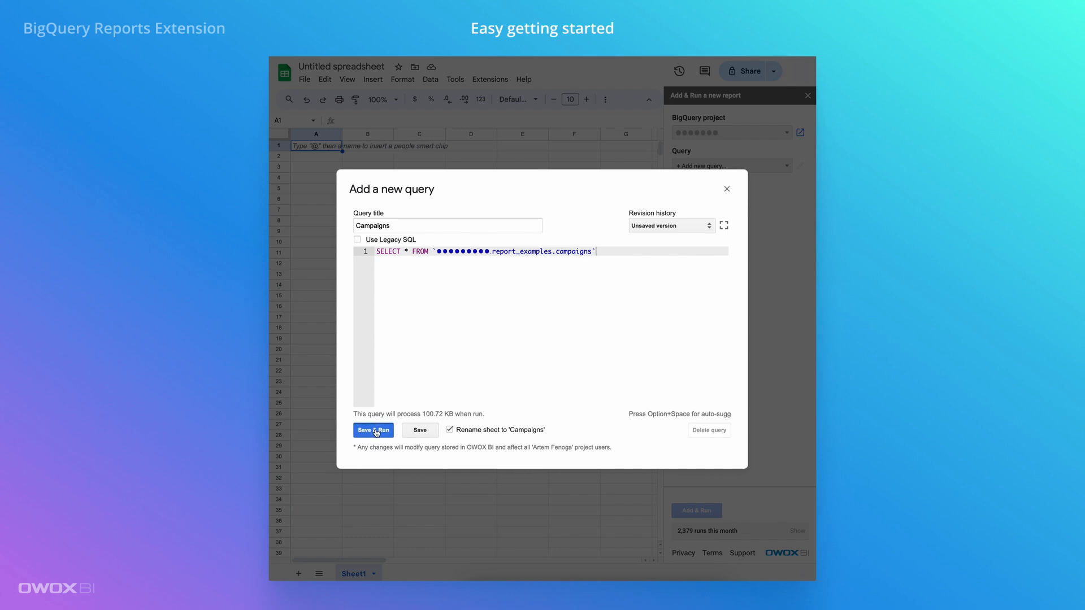
Step: Save & Run the Campaigns query (SELECT * FROM campaigns) into a renamed Campaigns sheet
click(373, 429)
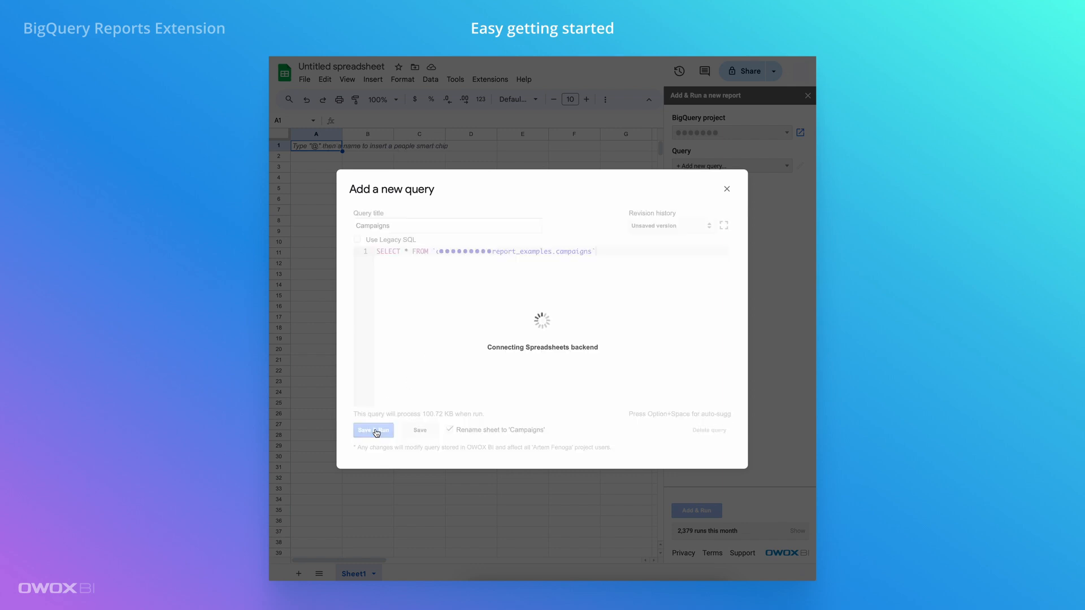
click(373, 429)
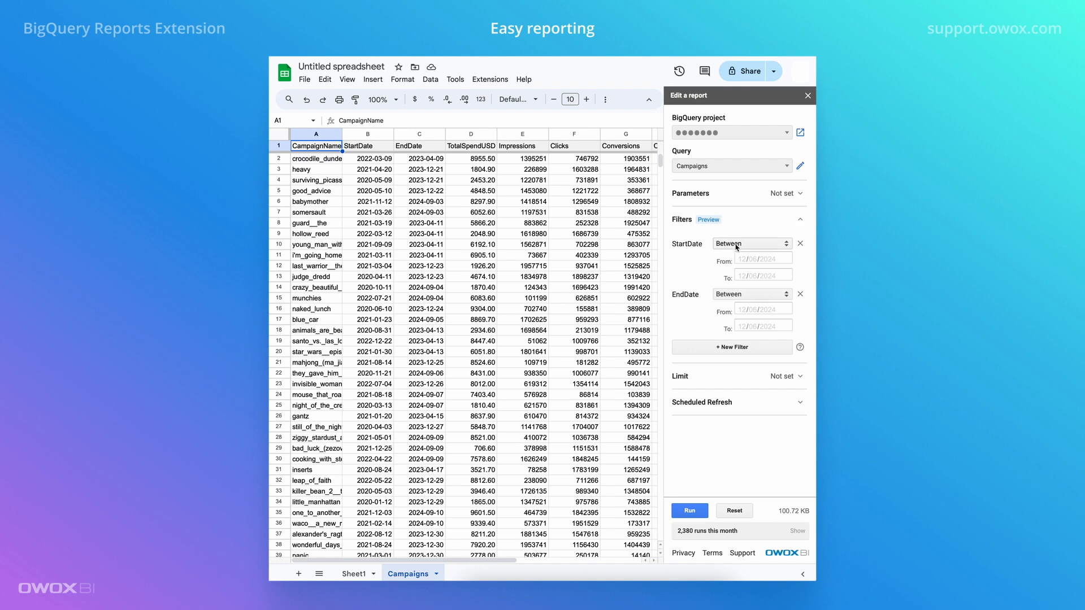
Step: Set StartDate and EndDate Between filters, Conversions greater than 1000, and a 10-row limit
click(761, 258)
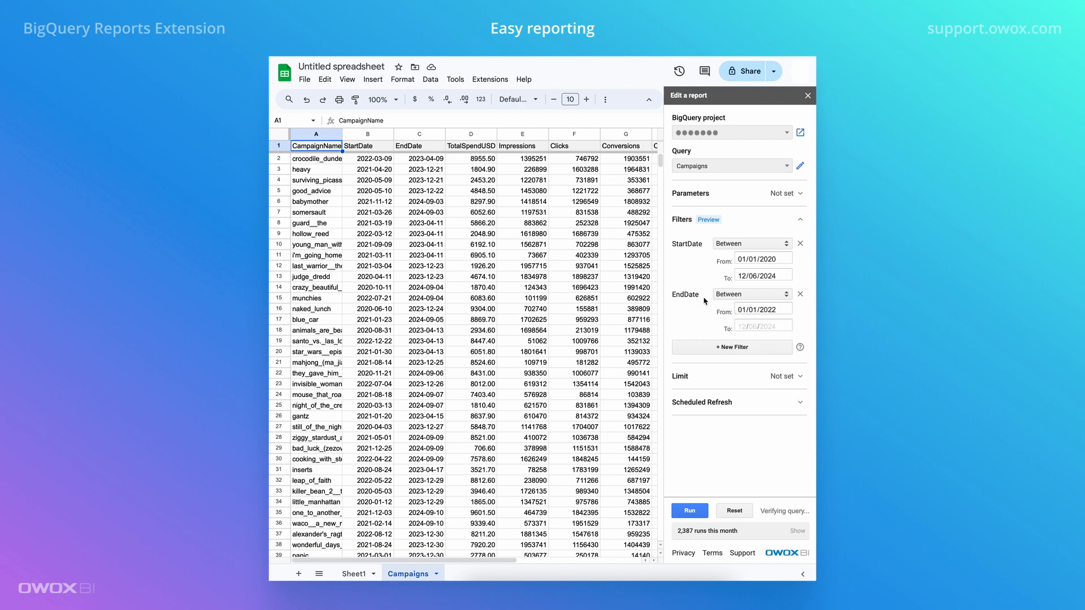
click(732, 347)
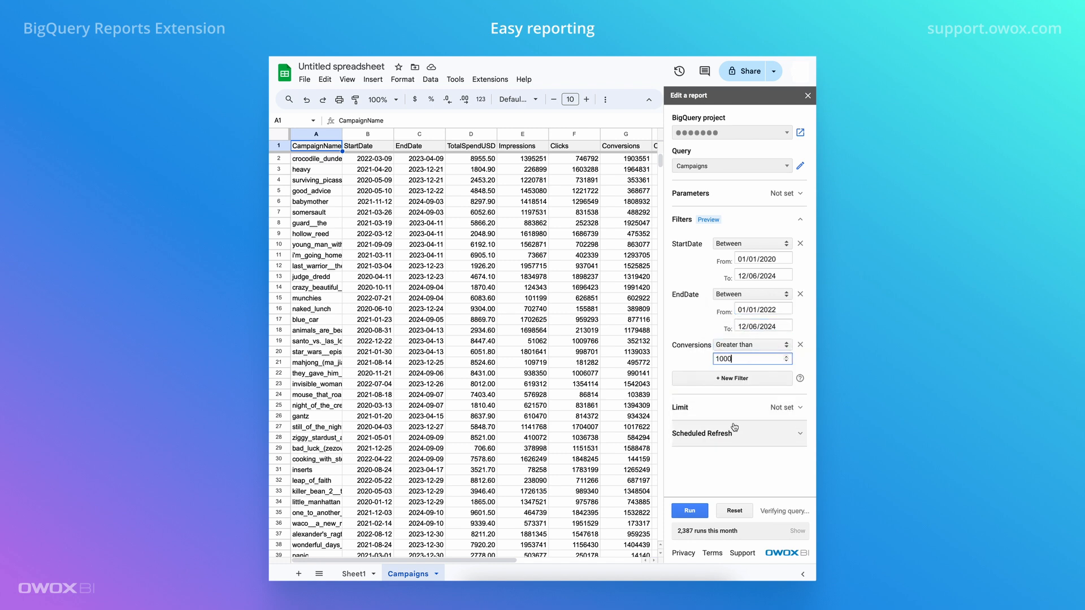
click(781, 407)
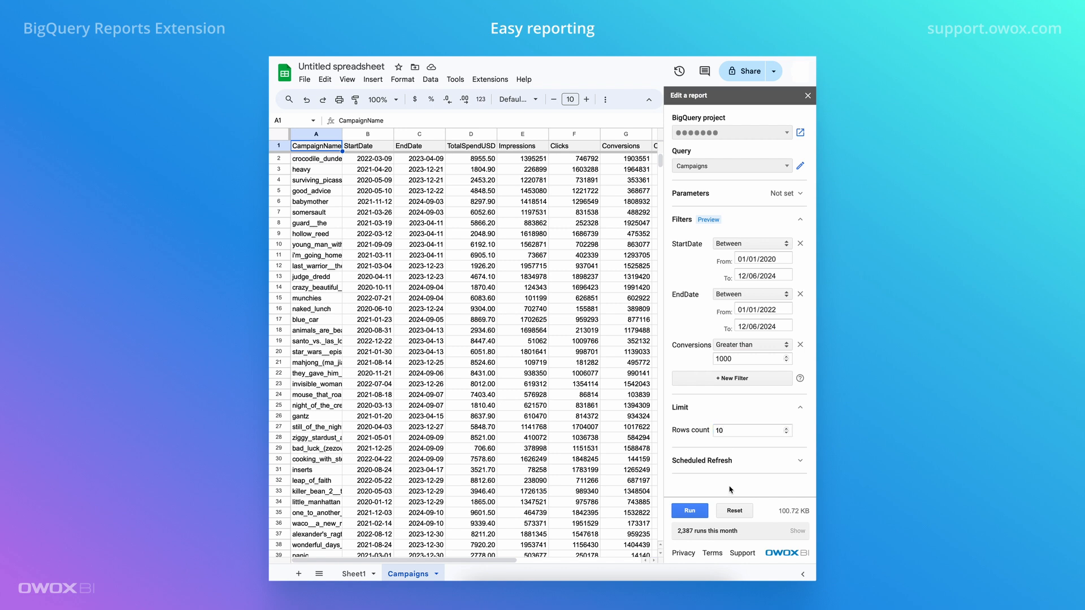
Step: Rerun the Campaigns report, leaving ten campaign rows
click(690, 511)
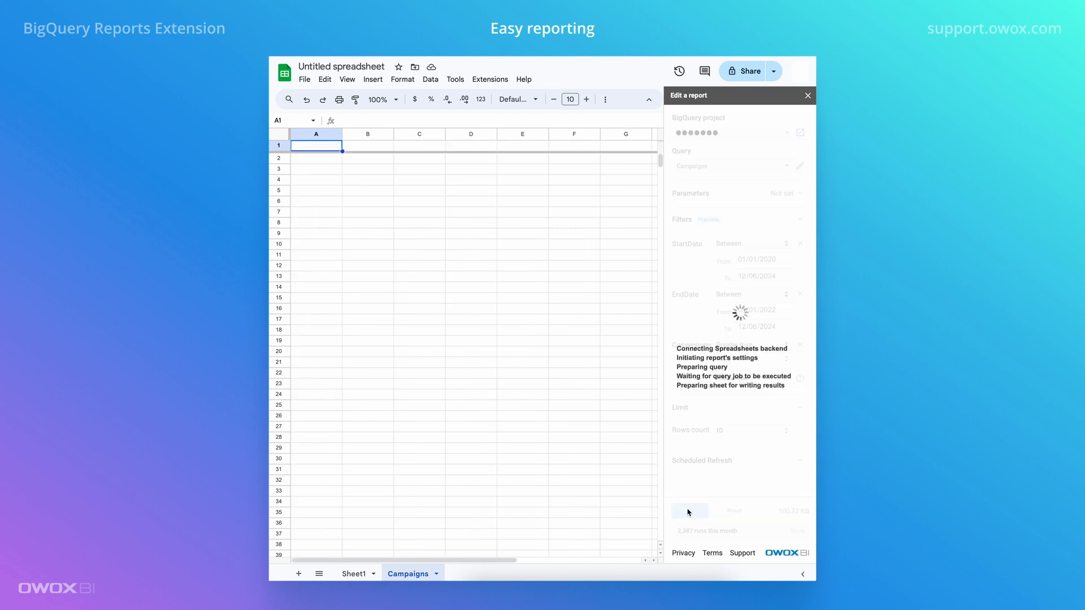
click(689, 510)
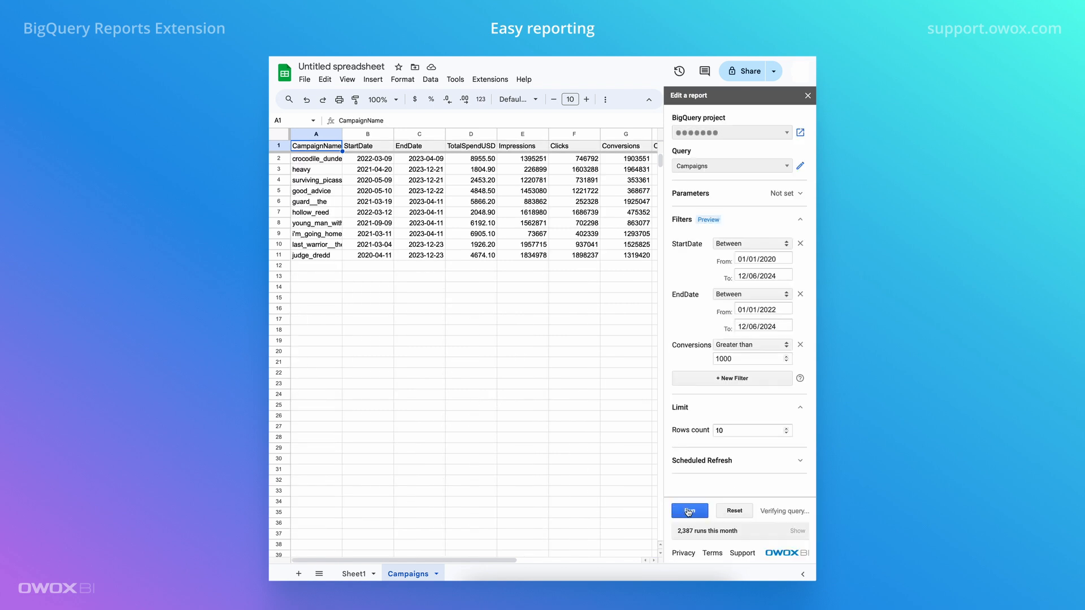
click(522, 234)
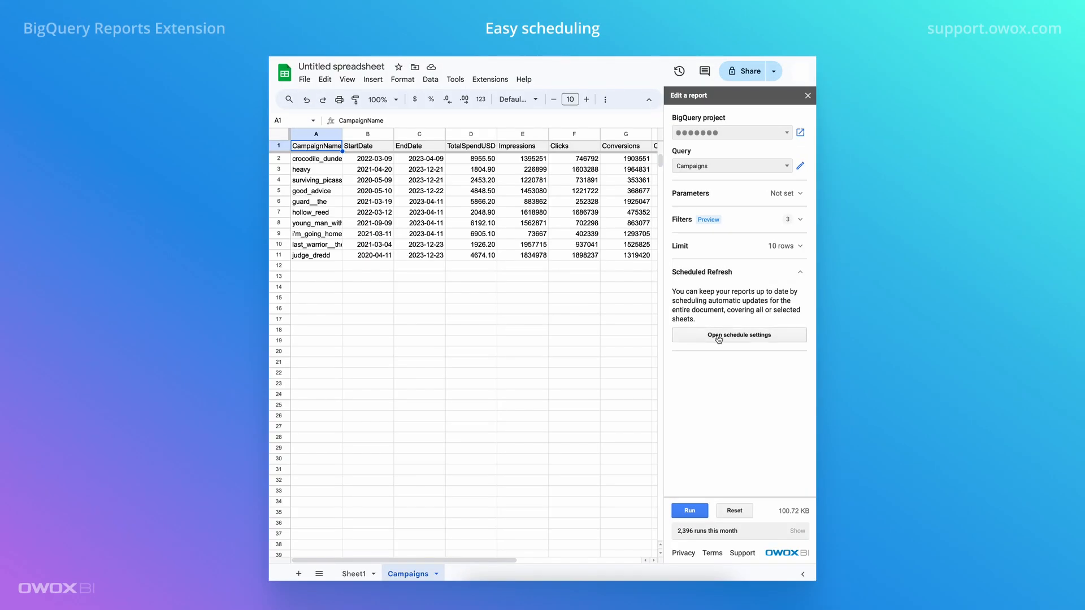
Step: Enable keeping report data up to date weekly on Monday, Wednesday and Friday
click(739, 334)
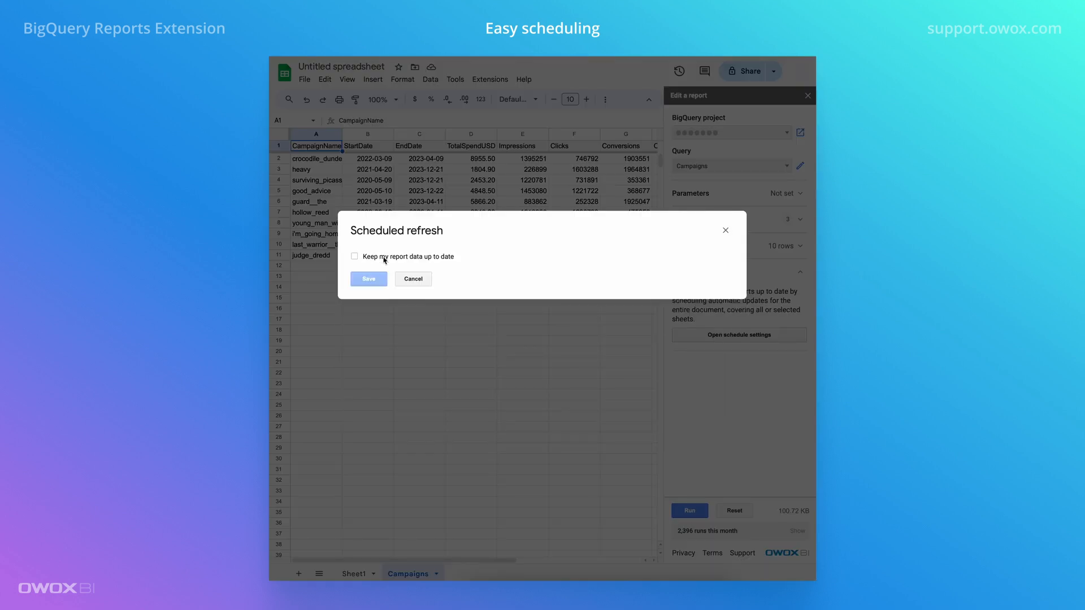
click(354, 257)
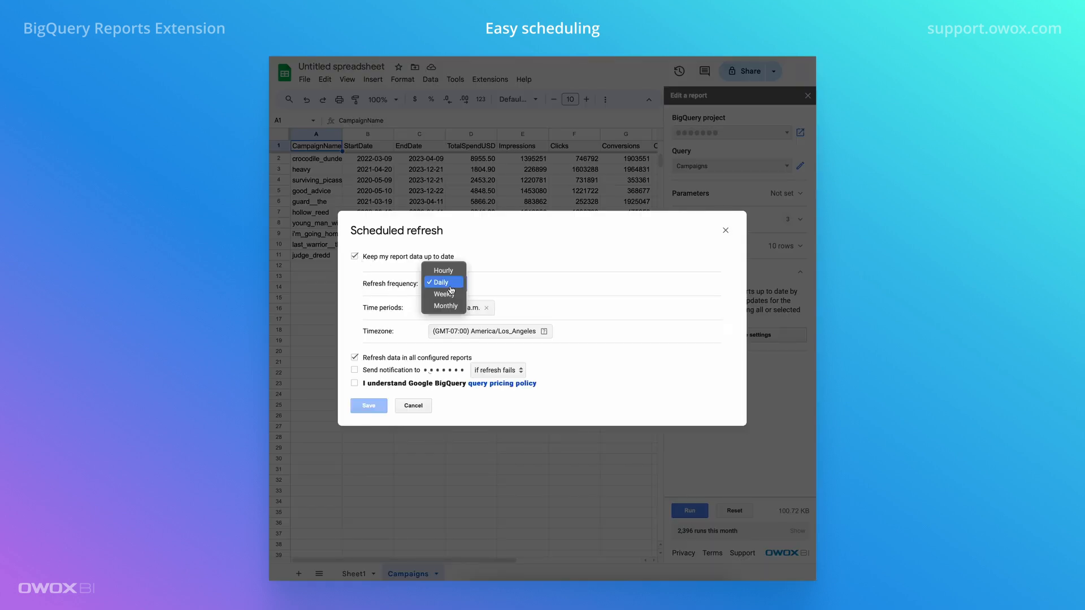
click(443, 294)
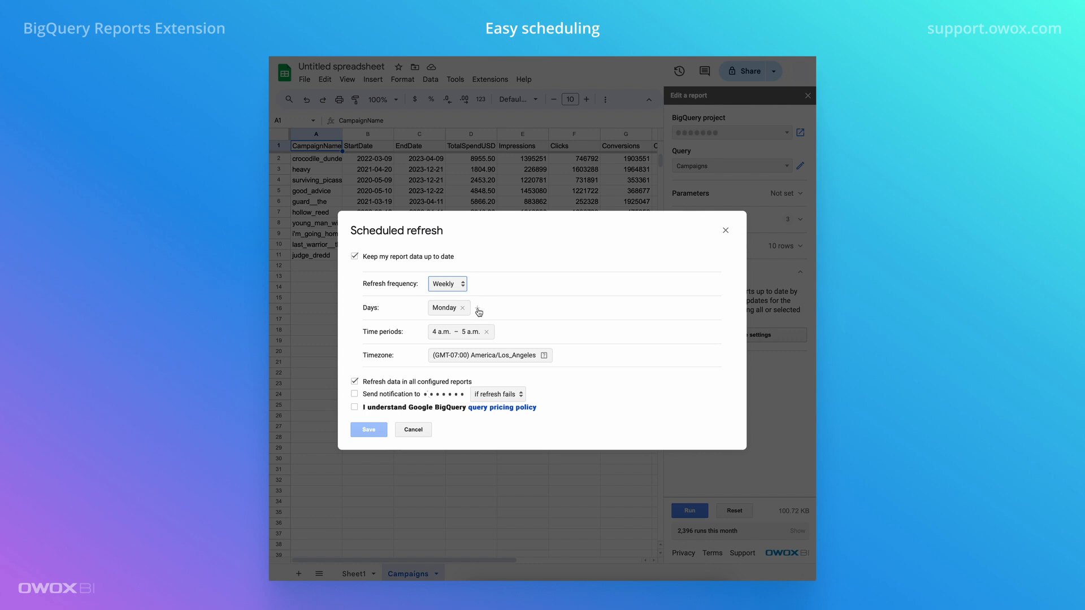
click(479, 309)
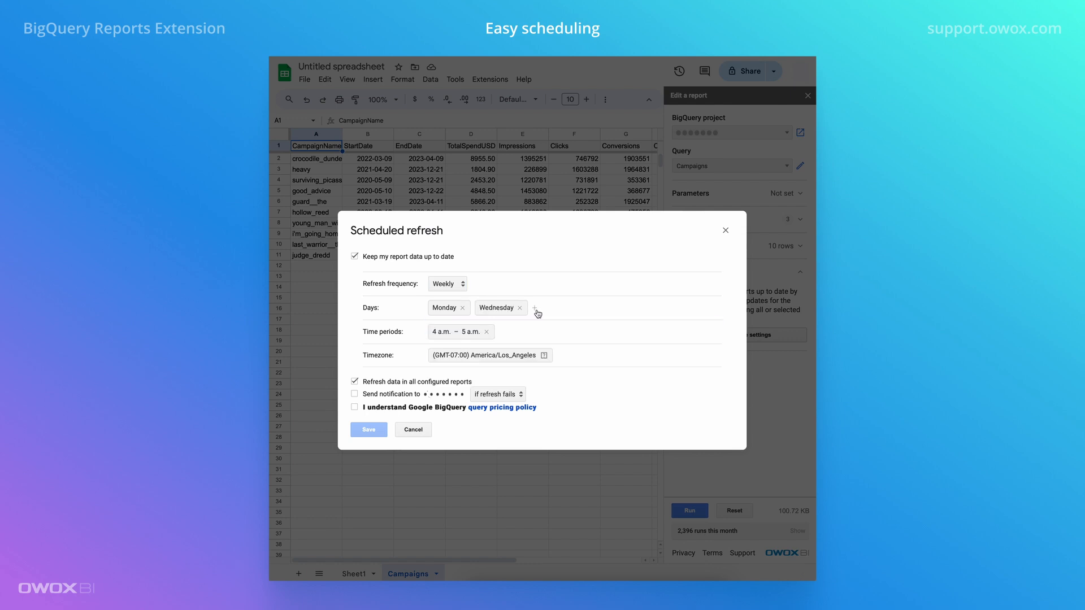
click(538, 309)
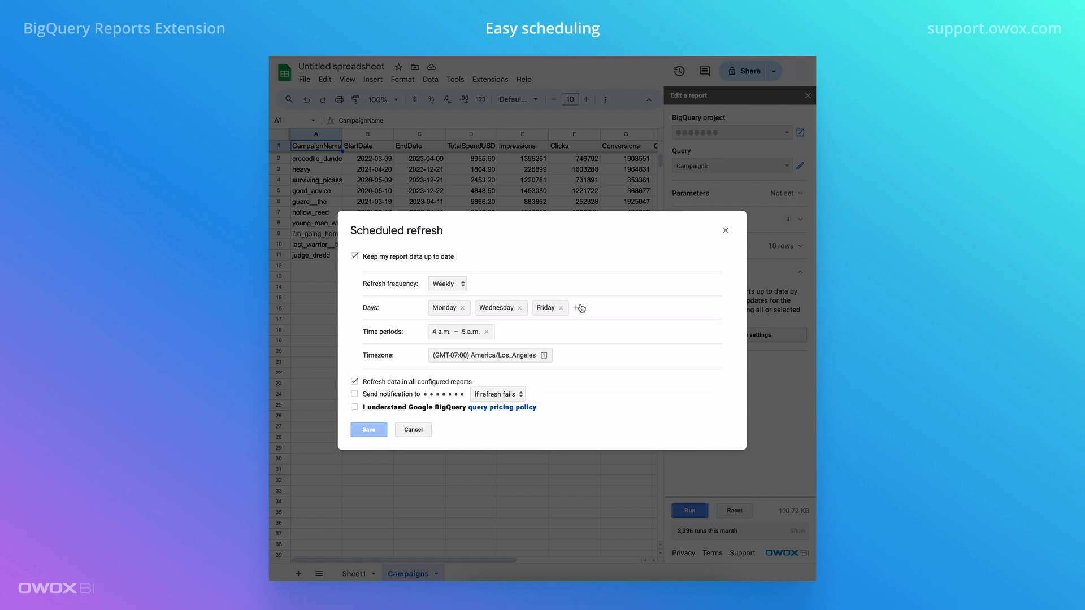
Step: Add refresh periods 4–5 a.m. and 1–2 p.m., notify every refresh, accept pricing policy and save
click(461, 333)
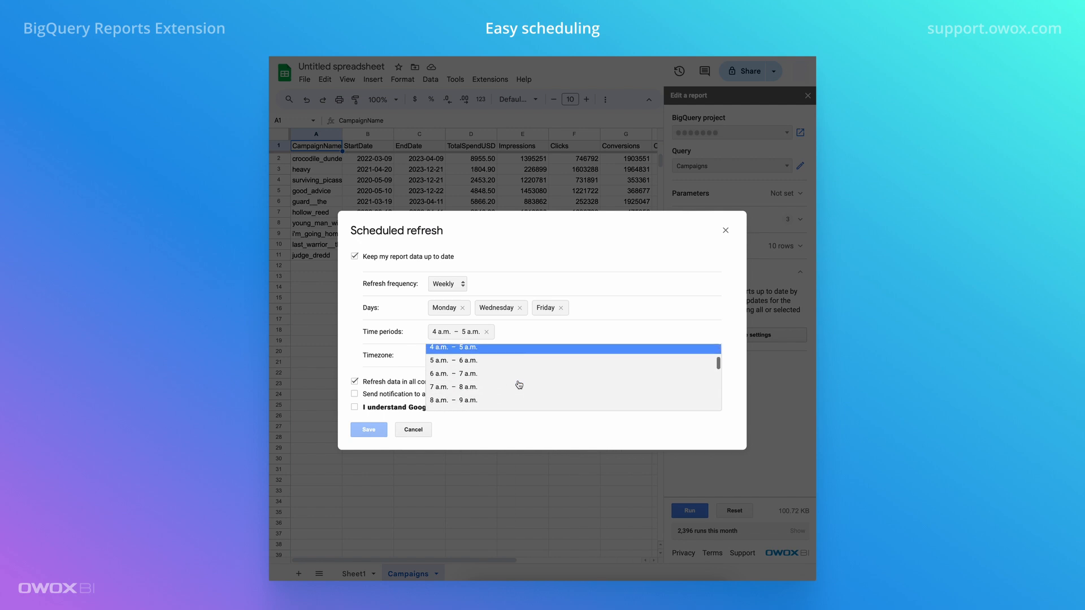
click(453, 373)
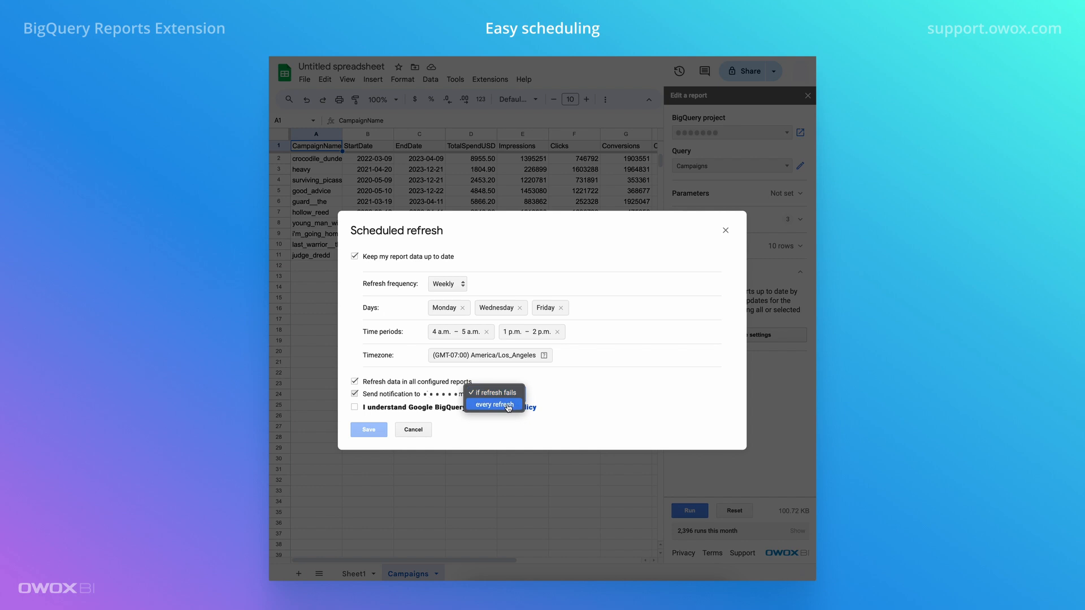
click(493, 405)
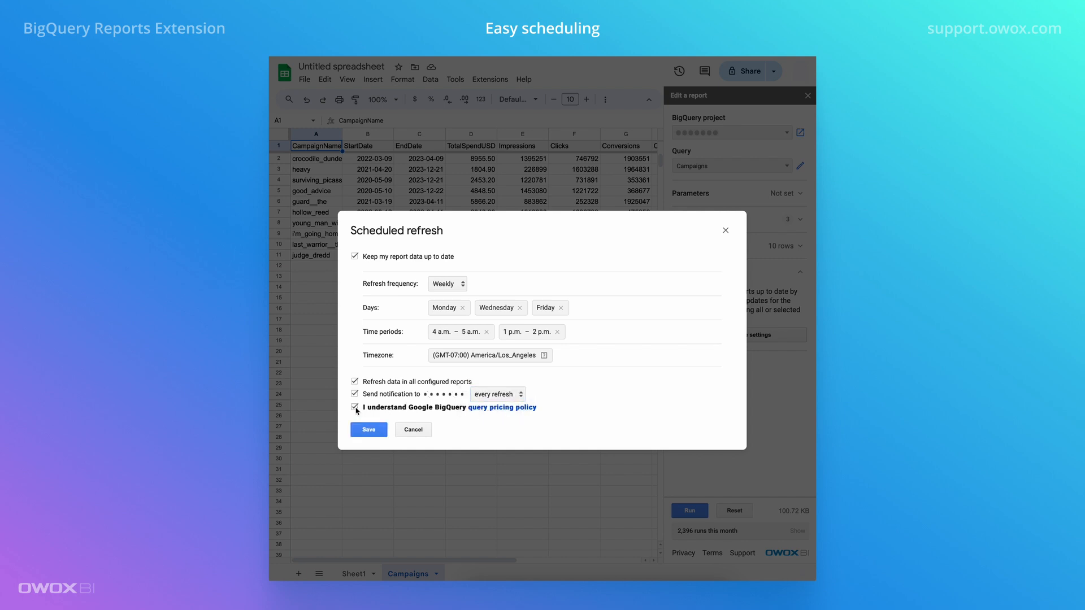
click(369, 429)
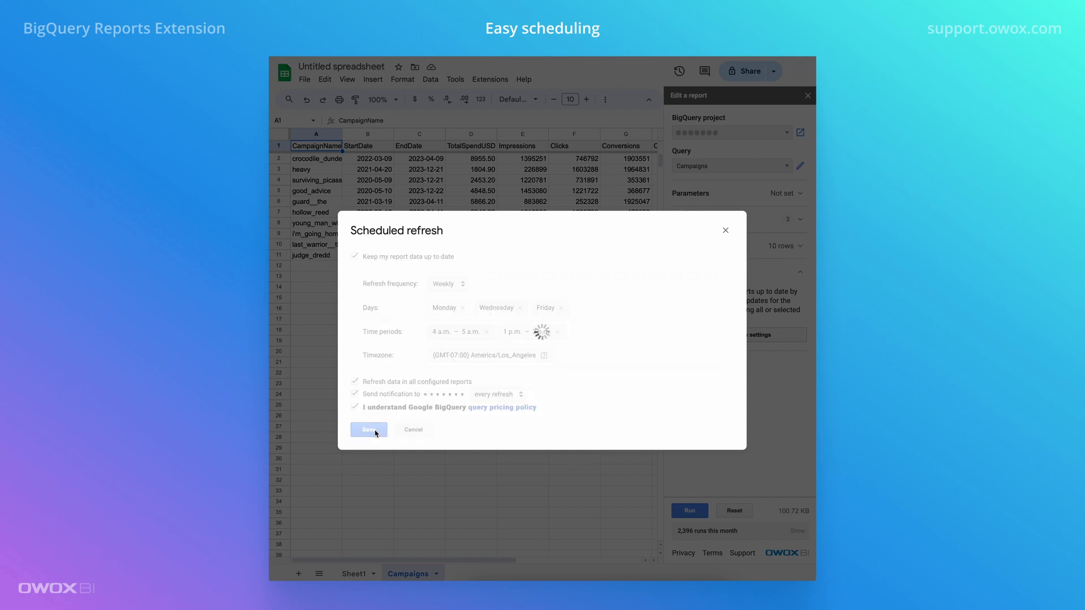
click(368, 429)
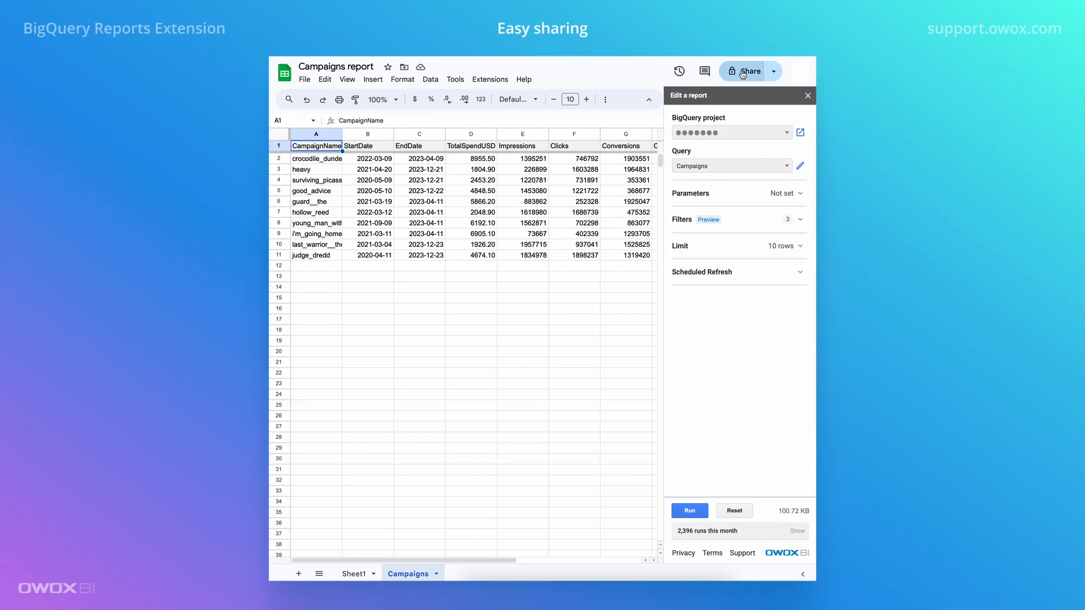
click(742, 70)
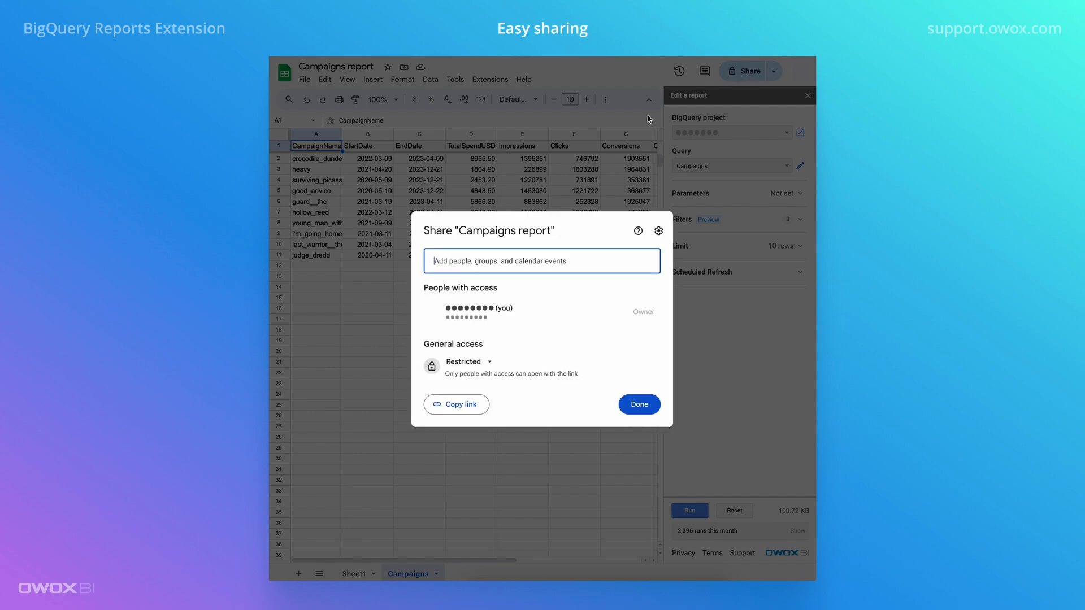
text(joe.doe@)
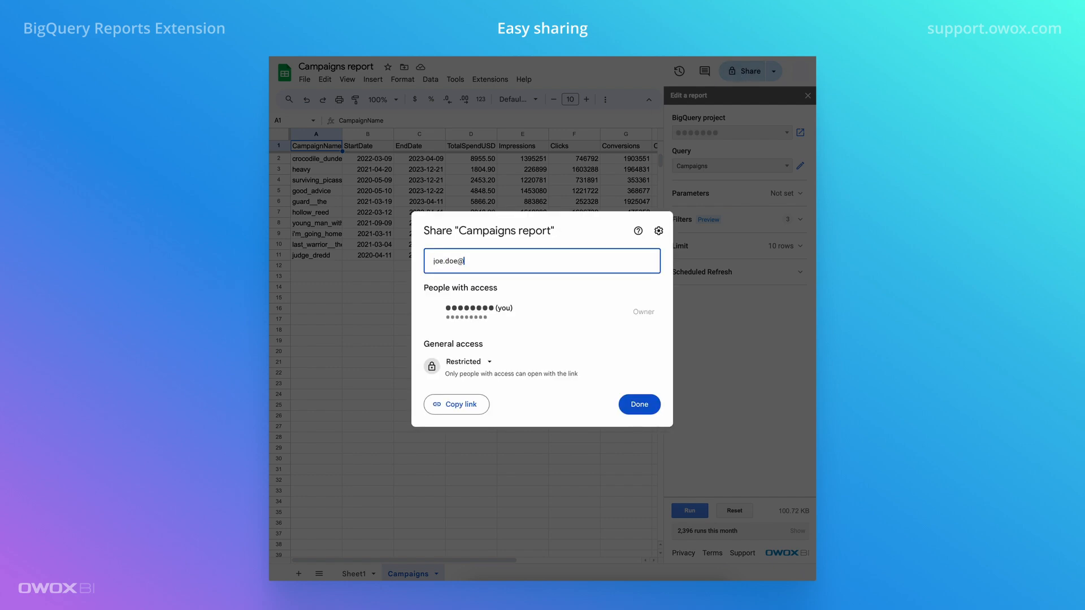
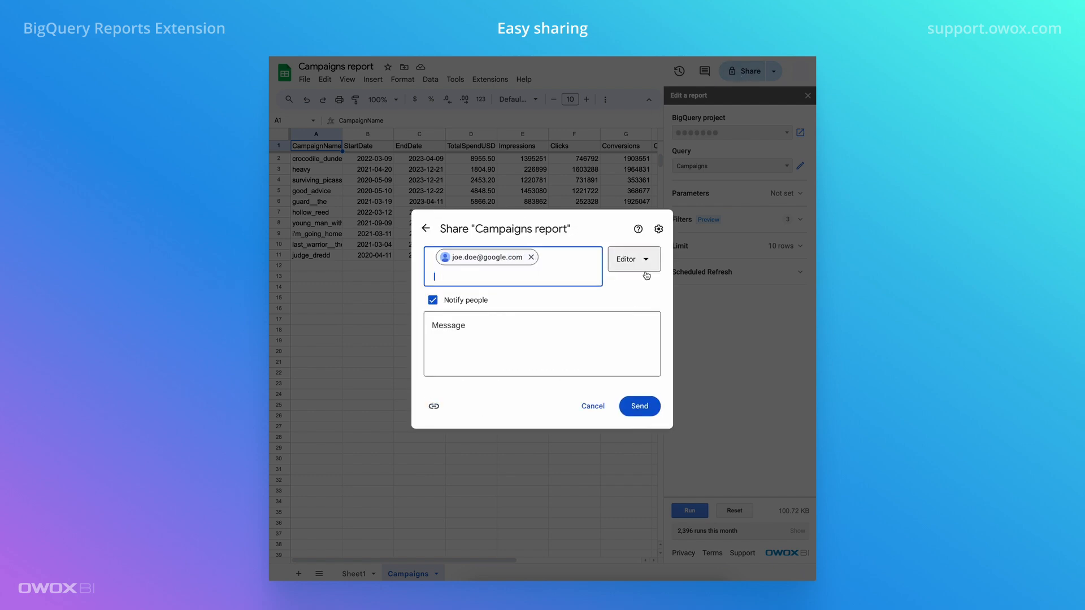